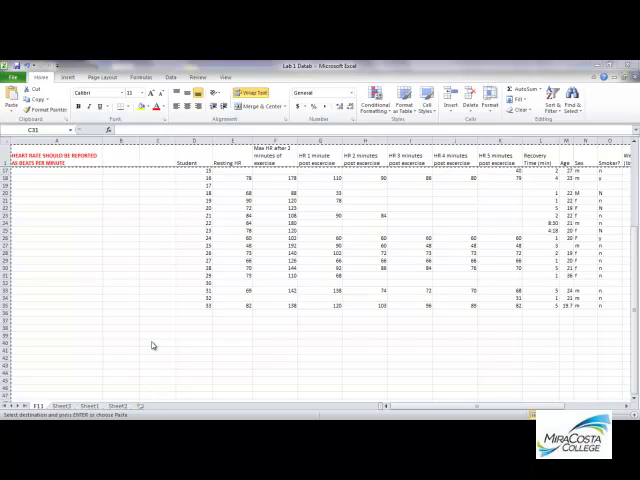
{"action": "mouse_move", "coordinate": [152, 341]}
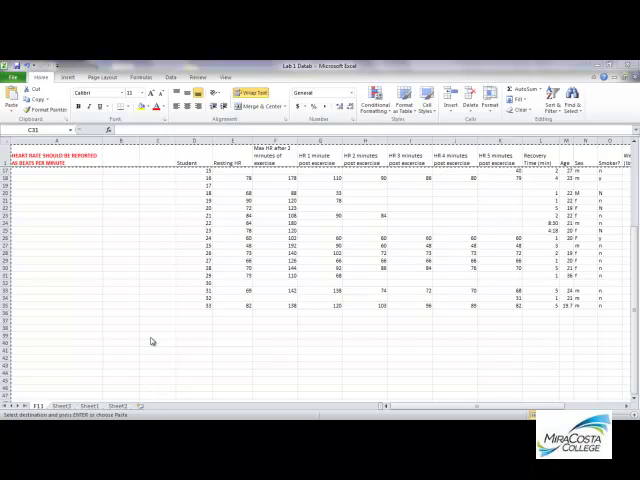
{"action": "mouse_move", "coordinate": [199, 357]}
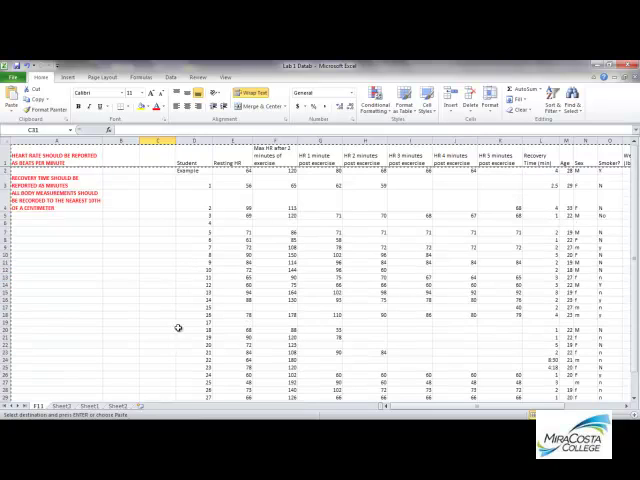
Step: Scroll the F11 lab sheet to bring the heart-rate data into view from the top
{"action": "scroll", "scroll_direction": "down", "scroll_amount": 3}
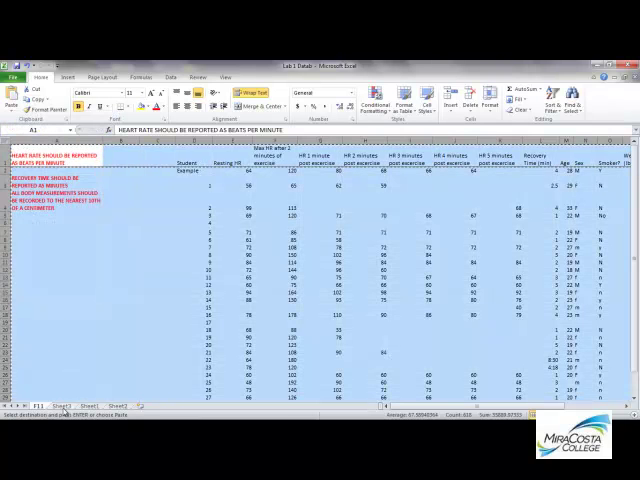
Step: Paste the copied lab data onto Sheet1
{"action": "left_click", "coordinate": [89, 406]}
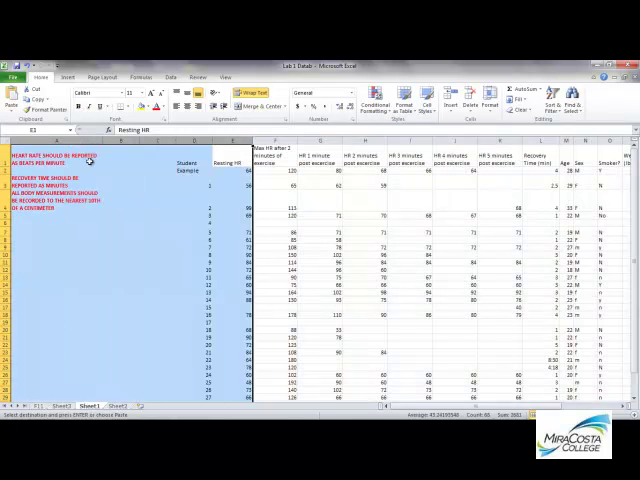
{"action": "key", "text": "ctrl+v"}
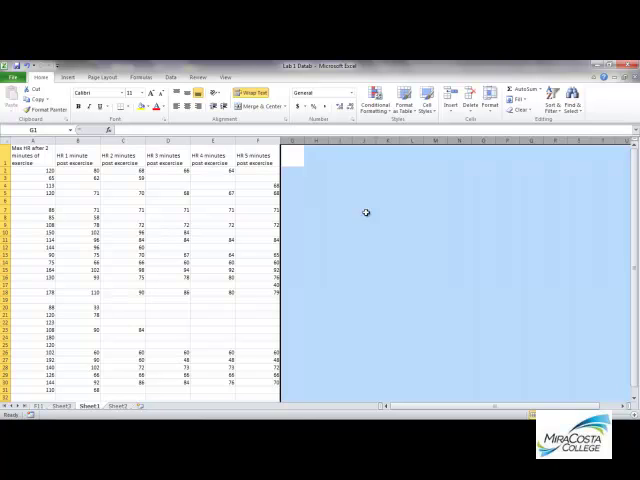
Step: Select the blank rows among the heart-rate readings for deletion
{"action": "left_click", "coordinate": [364, 208]}
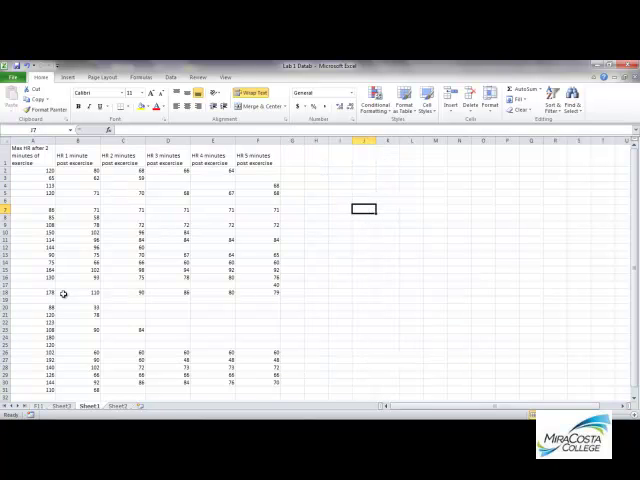
{"action": "left_click", "coordinate": [41, 322]}
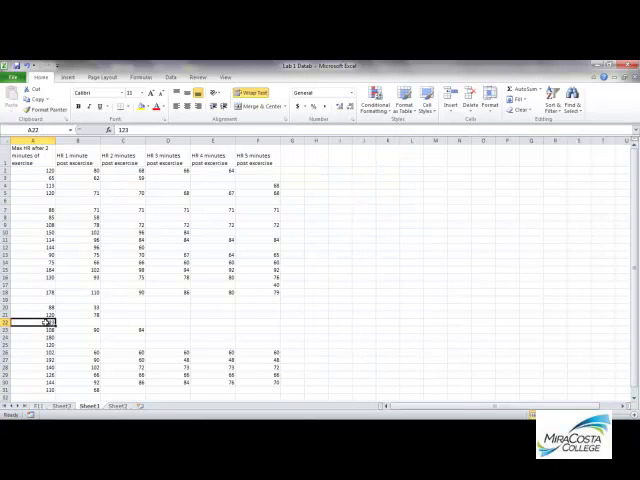
{"action": "left_click", "coordinate": [40, 343]}
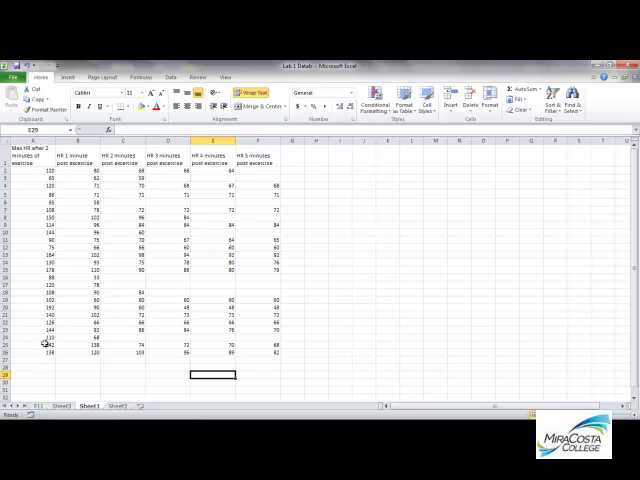
Step: Insert a new empty column A before the heart-rate data
{"action": "right_click", "coordinate": [42, 143]}
{"action": "type", "text": "average"}
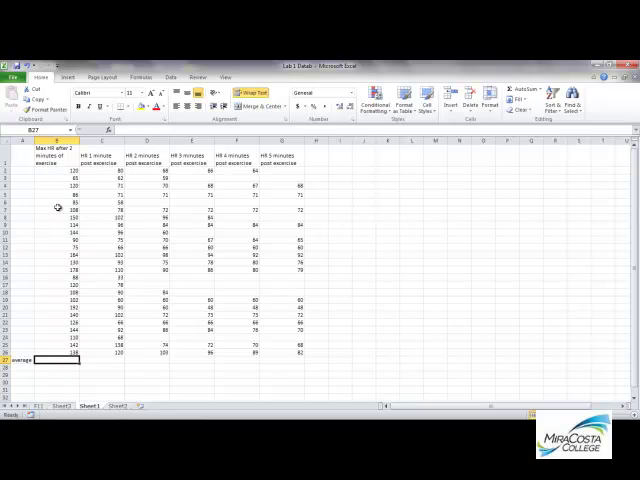
{"action": "mouse_move", "coordinate": [98, 164]}
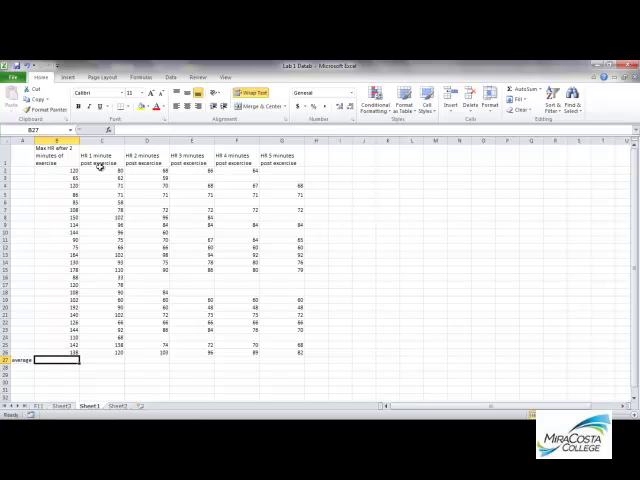
{"action": "mouse_move", "coordinate": [65, 361]}
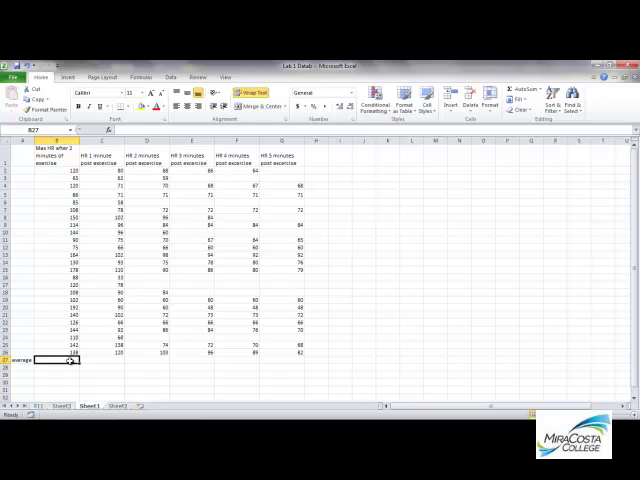
Step: Enter =AVERAGE(B2:B26) in B27 and fill it across to G27
{"action": "type", "text": "=average(B2:B26"}
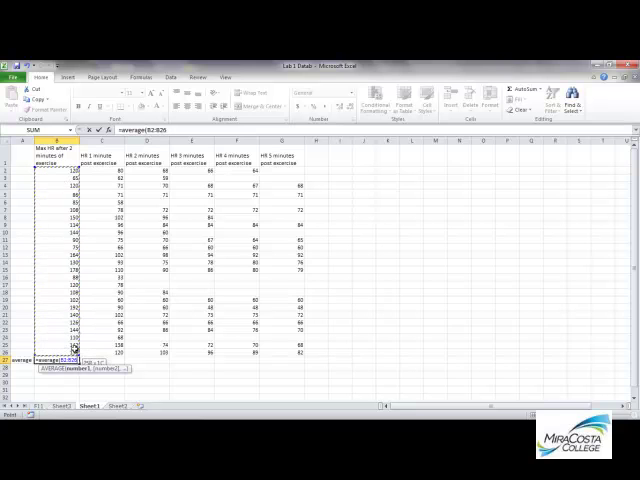
{"action": "key", "text": "Enter"}
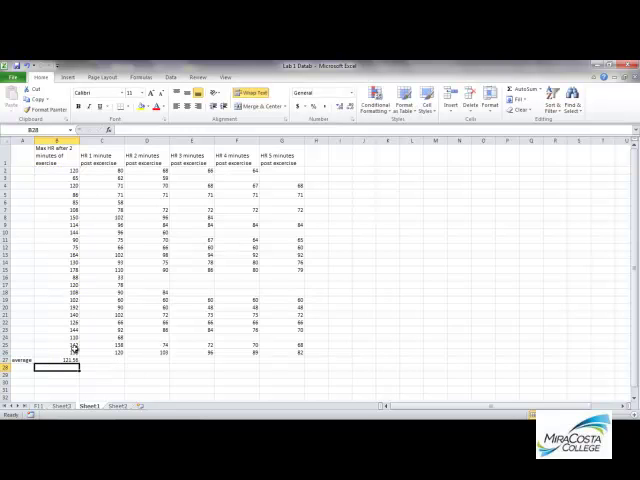
{"action": "mouse_move", "coordinate": [63, 310]}
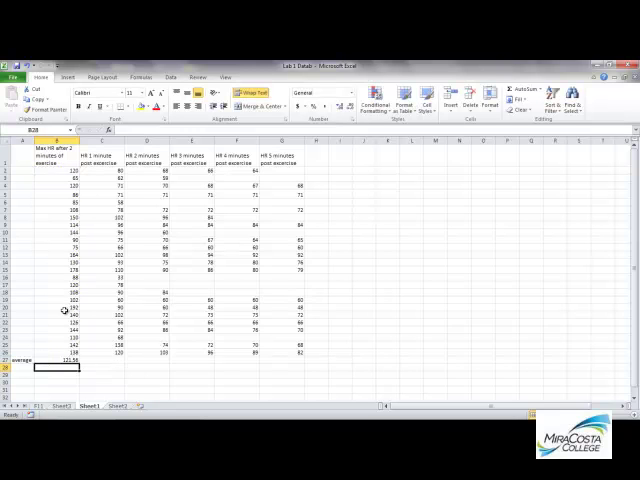
{"action": "left_click", "coordinate": [67, 360]}
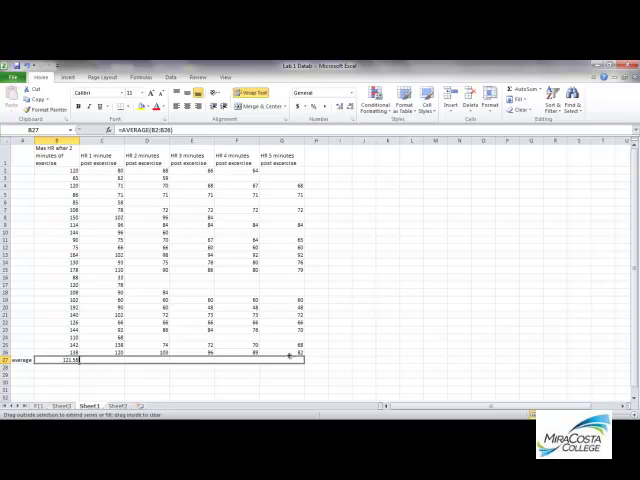
{"action": "left_click_drag", "start_coordinate": [75, 360], "coordinate": [290, 360]}
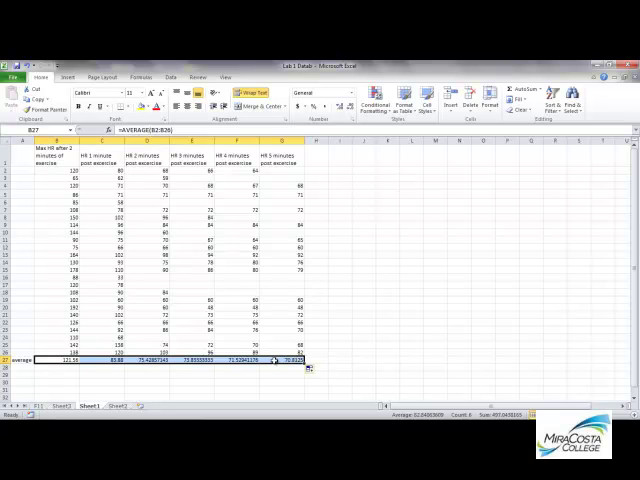
{"action": "mouse_move", "coordinate": [152, 174]}
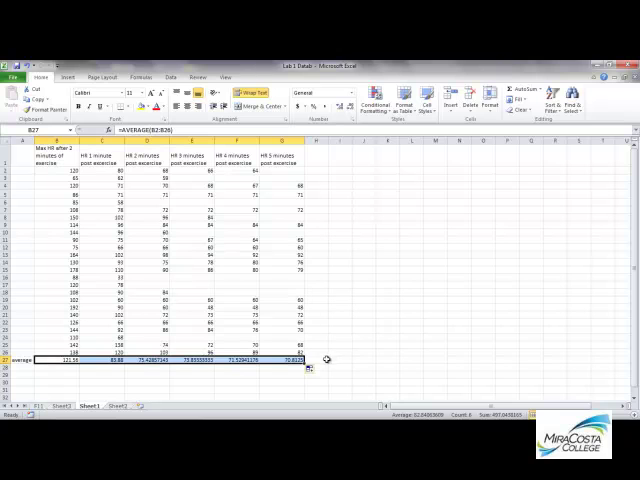
{"action": "left_click", "coordinate": [165, 387]}
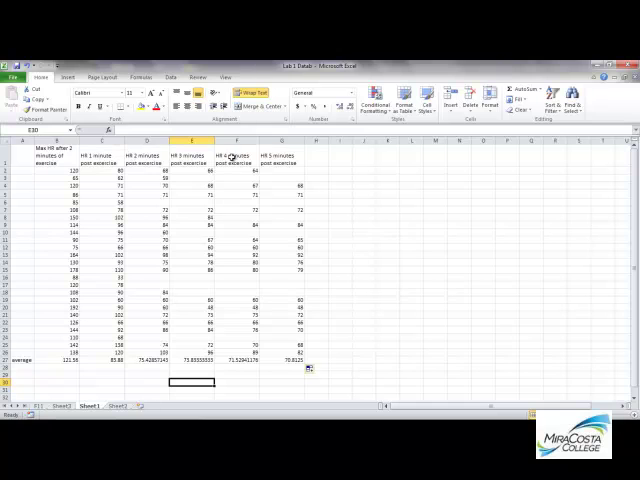
Step: Replace the headings with time values 0–5 and label A1 'Time'
{"action": "left_click", "coordinate": [58, 157]}
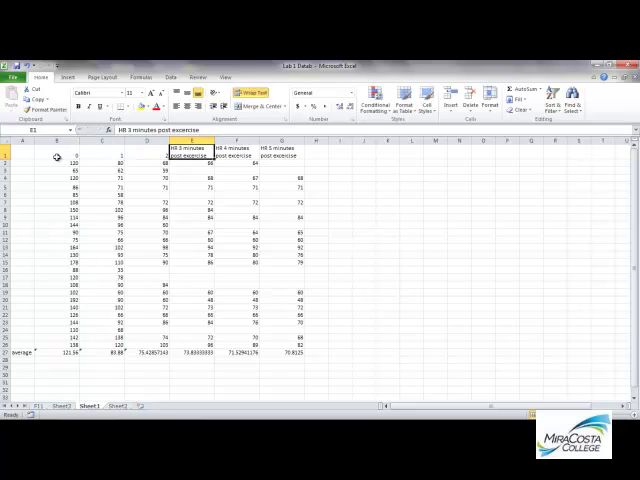
{"action": "left_click", "coordinate": [281, 152]}
{"action": "type", "text": "5"}
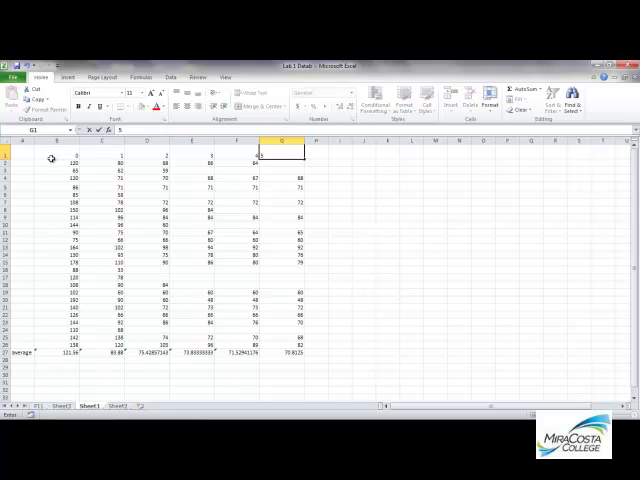
{"action": "left_click", "coordinate": [23, 154]}
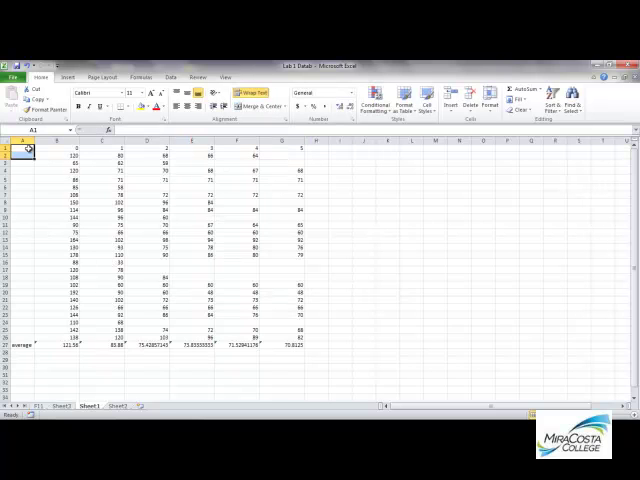
{"action": "type", "text": "Timer"}
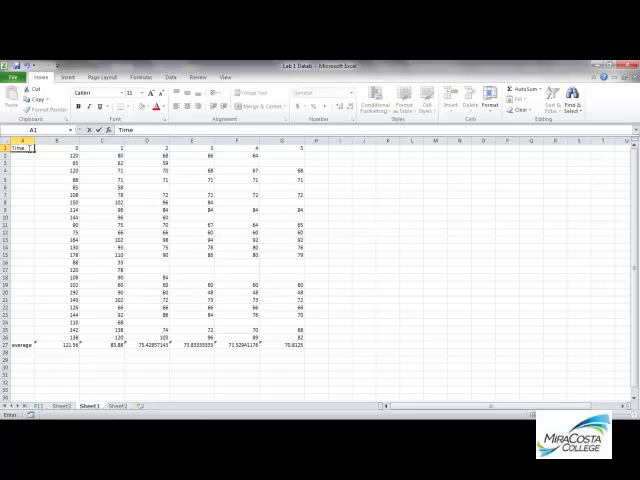
{"action": "left_click", "coordinate": [64, 148]}
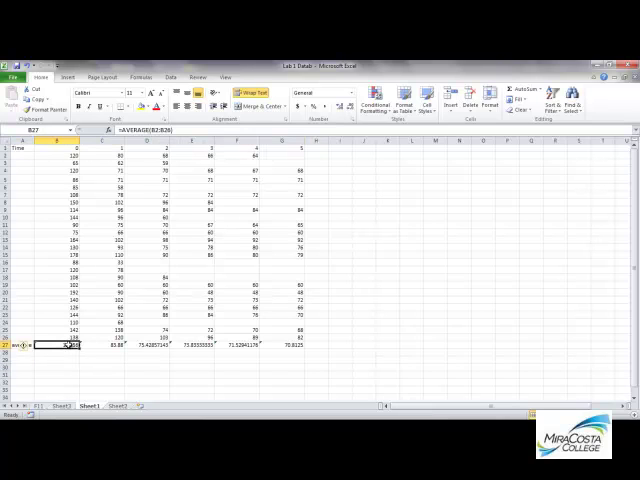
{"action": "left_click_drag", "start_coordinate": [65, 344], "coordinate": [295, 344]}
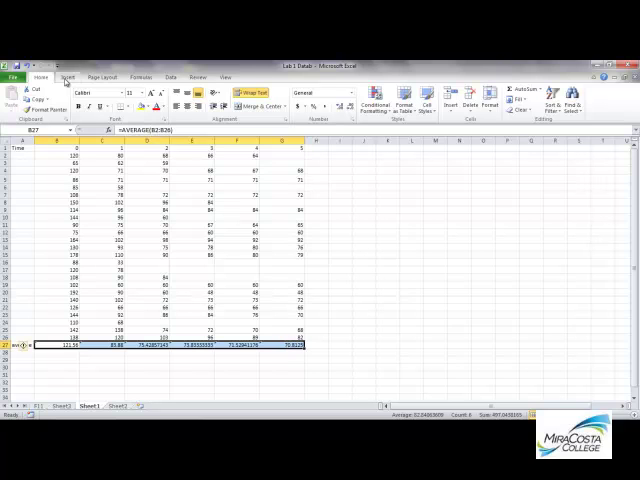
{"action": "left_click", "coordinate": [70, 77]}
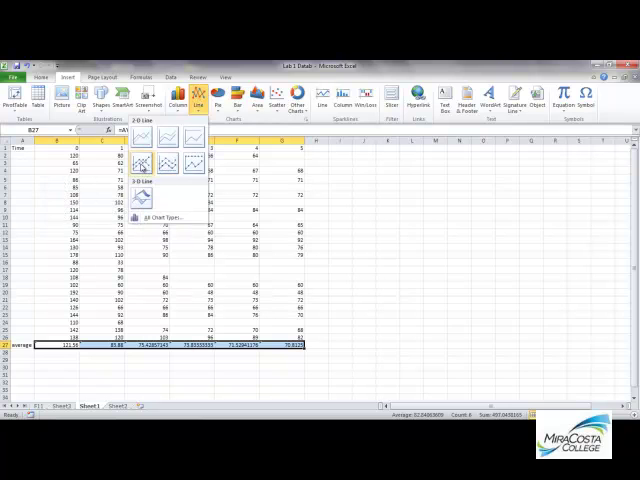
{"action": "left_click", "coordinate": [143, 137]}
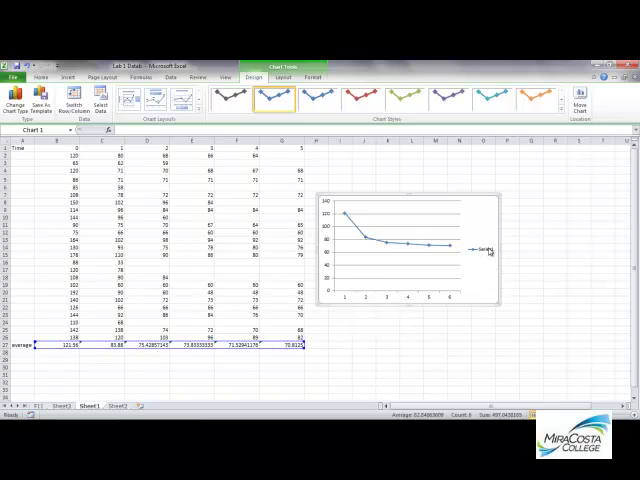
{"action": "left_click", "coordinate": [490, 249]}
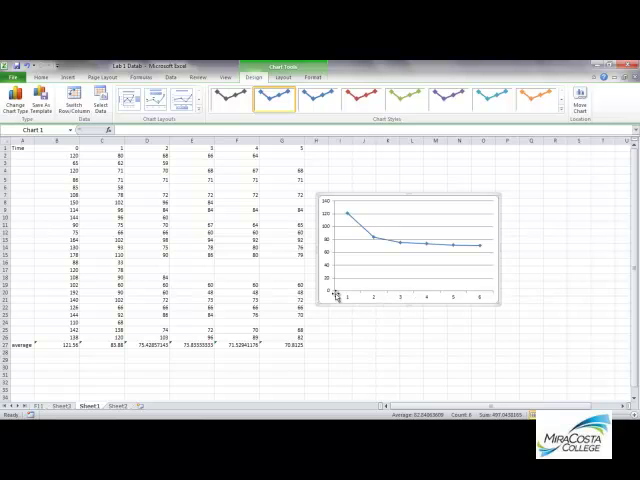
{"action": "mouse_move", "coordinate": [375, 299]}
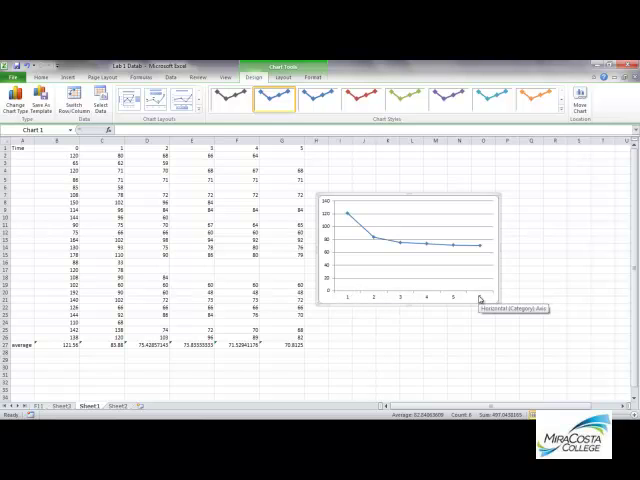
{"action": "mouse_move", "coordinate": [395, 298]}
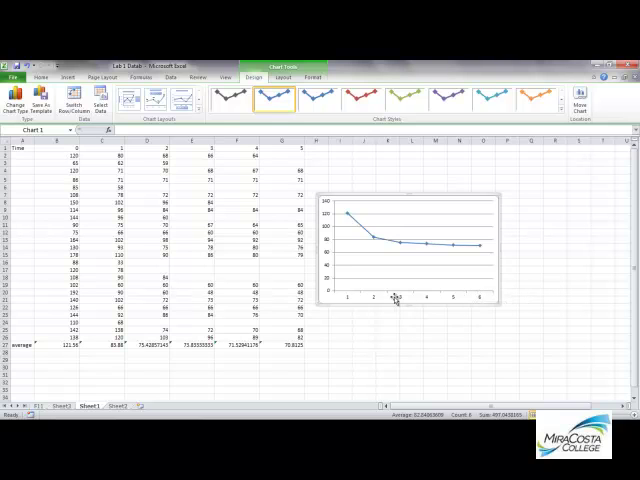
{"action": "mouse_move", "coordinate": [447, 219]}
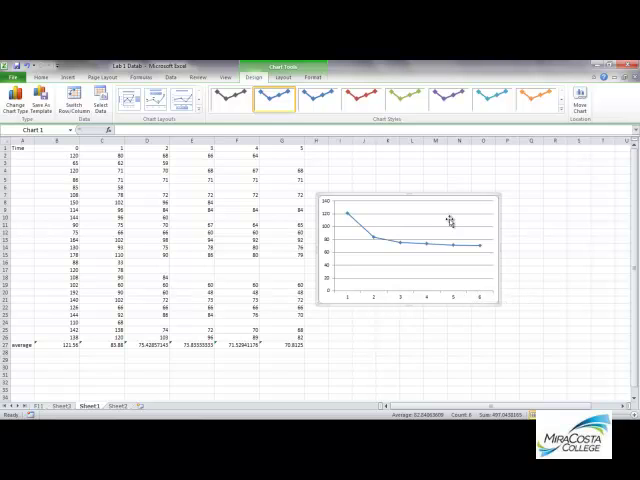
{"action": "mouse_move", "coordinate": [459, 197]}
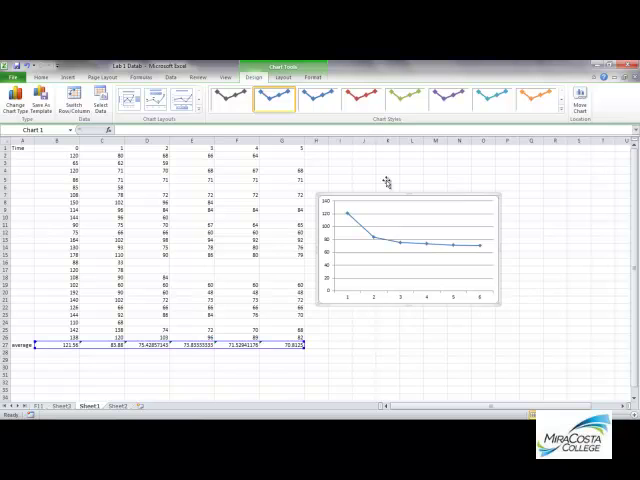
{"action": "mouse_move", "coordinate": [101, 100]}
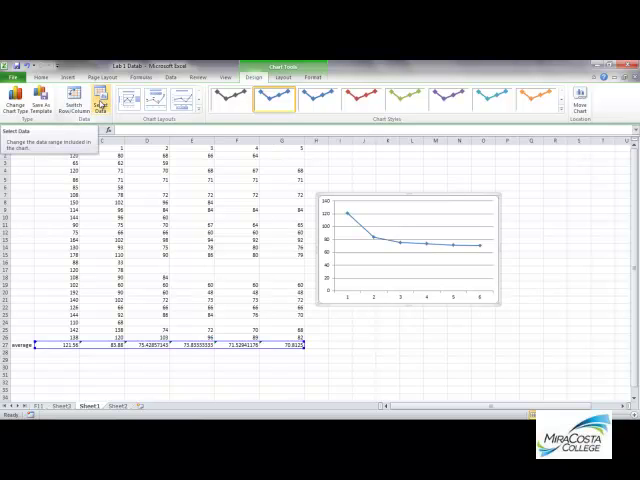
Step: Set the chart's horizontal axis labels to the Time row B1:G1 via Select Data
{"action": "left_click", "coordinate": [98, 93]}
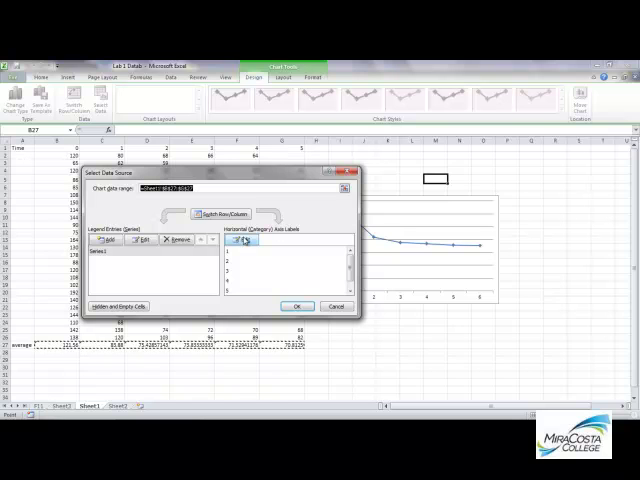
{"action": "left_click", "coordinate": [240, 240]}
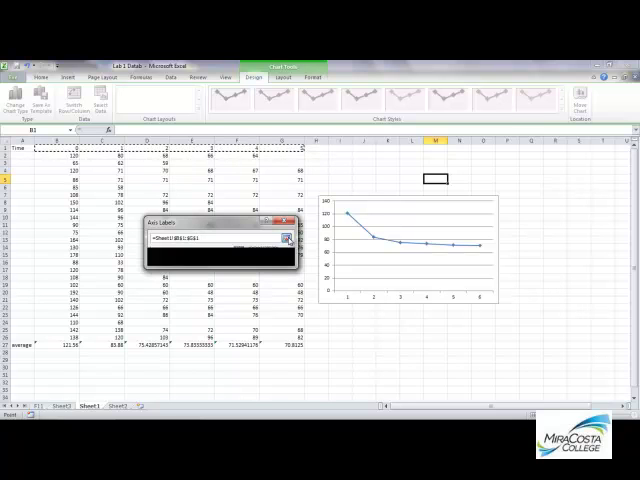
{"action": "left_click", "coordinate": [289, 236]}
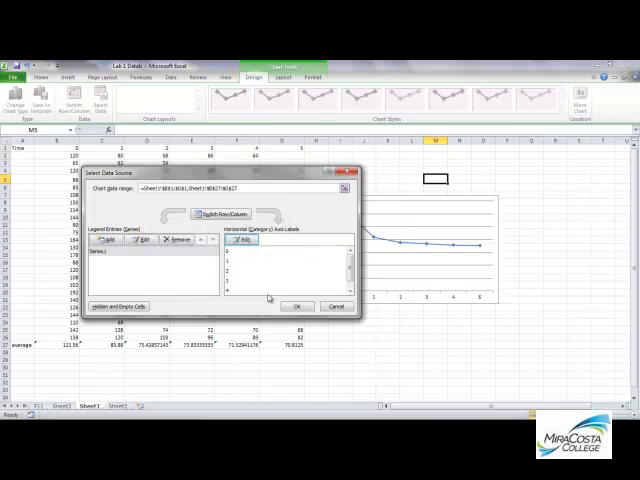
{"action": "left_click", "coordinate": [296, 306]}
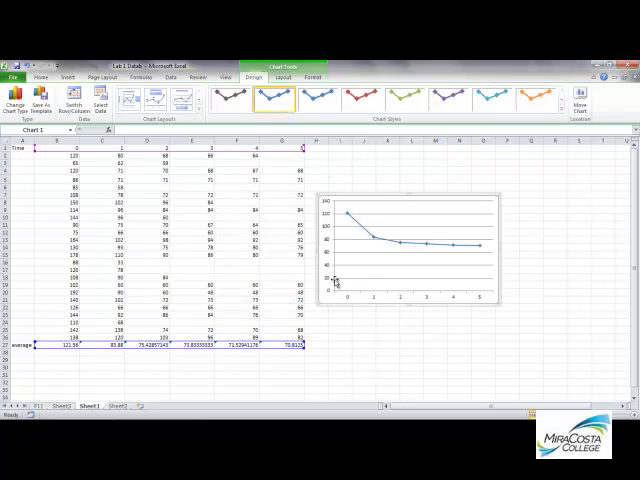
{"action": "mouse_move", "coordinate": [406, 302]}
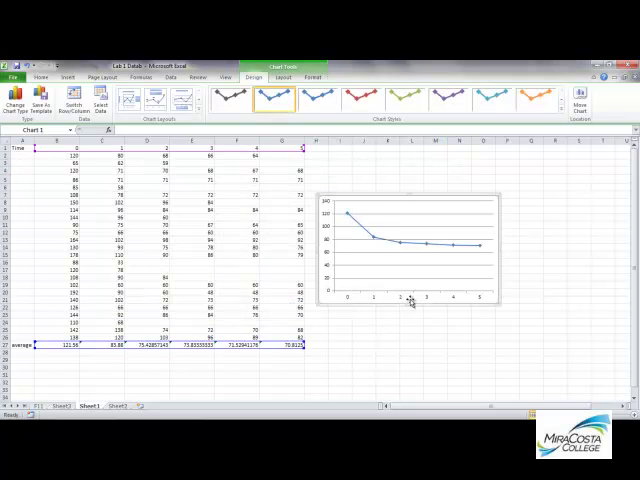
{"action": "mouse_move", "coordinate": [410, 305]}
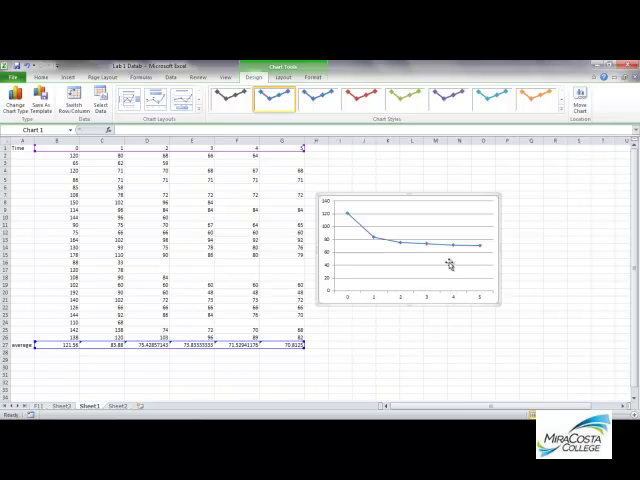
{"action": "mouse_move", "coordinate": [445, 193]}
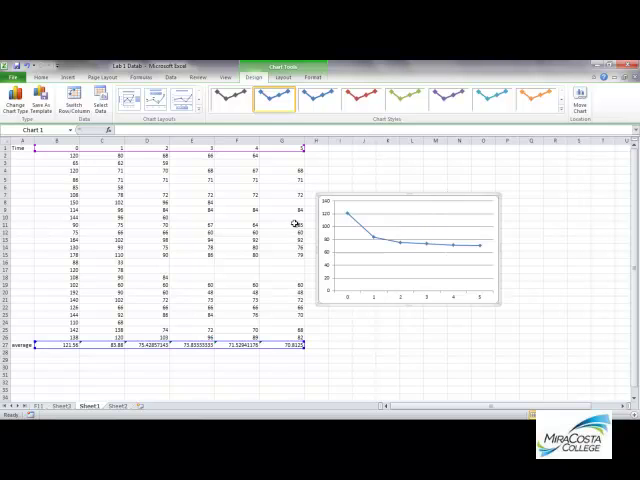
{"action": "mouse_move", "coordinate": [318, 247]}
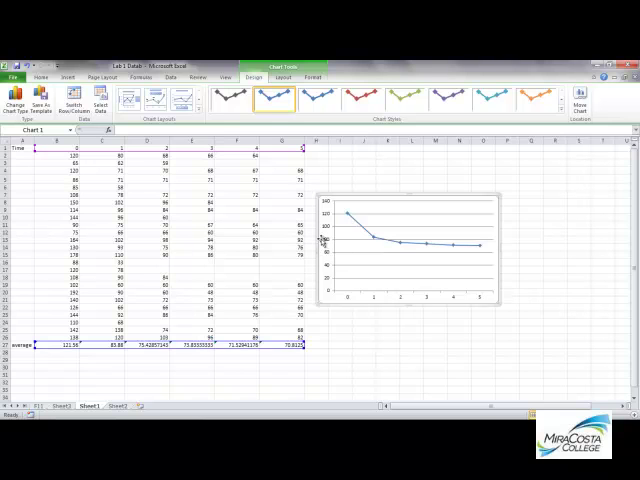
{"action": "mouse_move", "coordinate": [330, 242]}
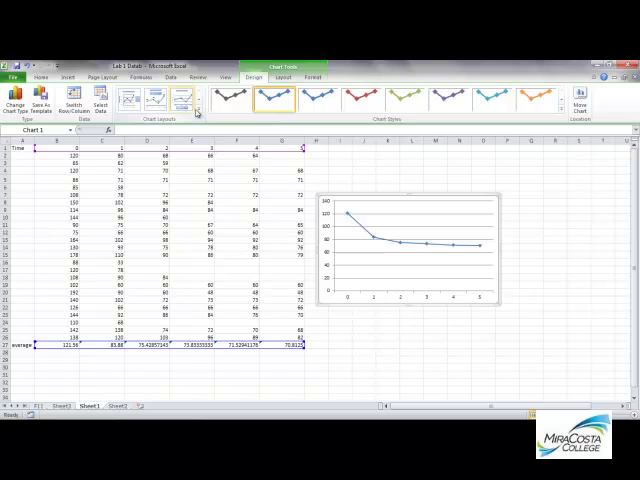
Step: Show the Chart Layouts gallery to pick a layout with chart and axis titles
{"action": "left_click", "coordinate": [198, 108]}
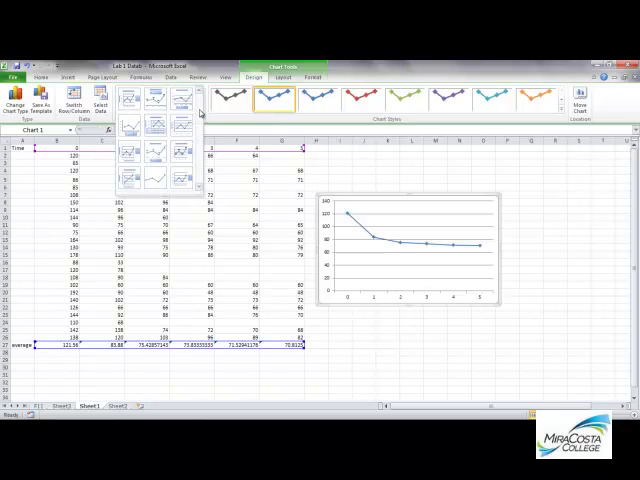
{"action": "mouse_move", "coordinate": [155, 151]}
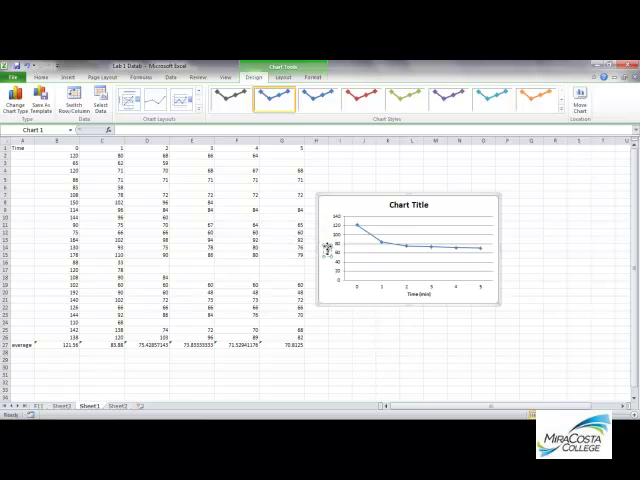
{"action": "mouse_move", "coordinate": [328, 250]}
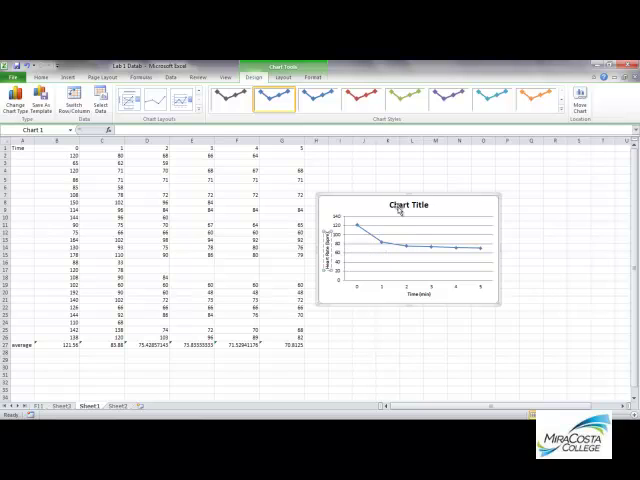
Step: Rewrite the chart title as 'Recovery heart rate for BIO204 students'
{"action": "left_click", "coordinate": [408, 205]}
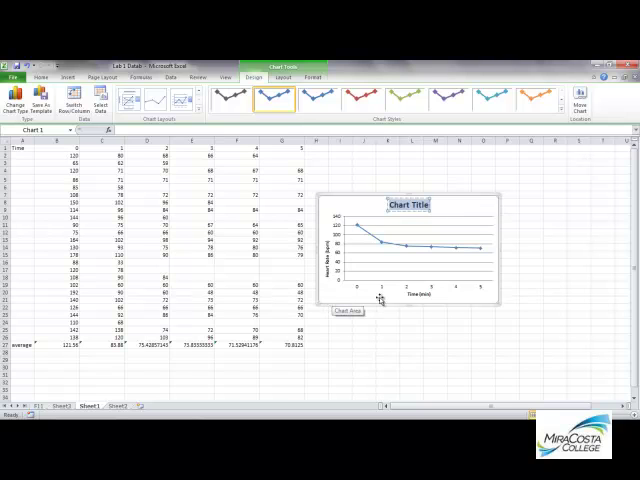
{"action": "mouse_move", "coordinate": [372, 307]}
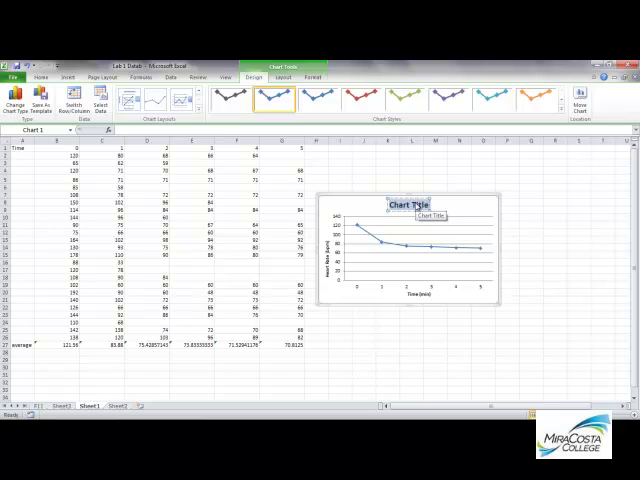
{"action": "type", "text": "Recover"}
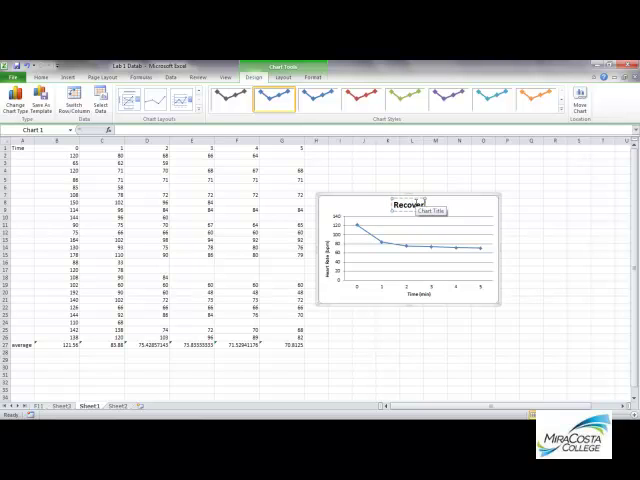
{"action": "type", "text": "heart rate for BIO204 students"}
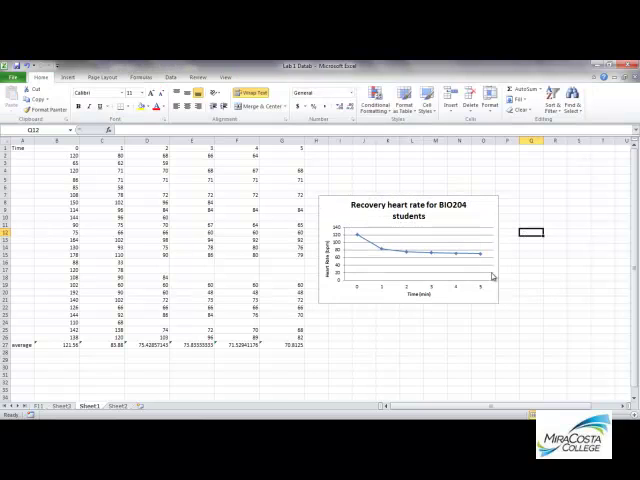
{"action": "mouse_move", "coordinate": [378, 292]}
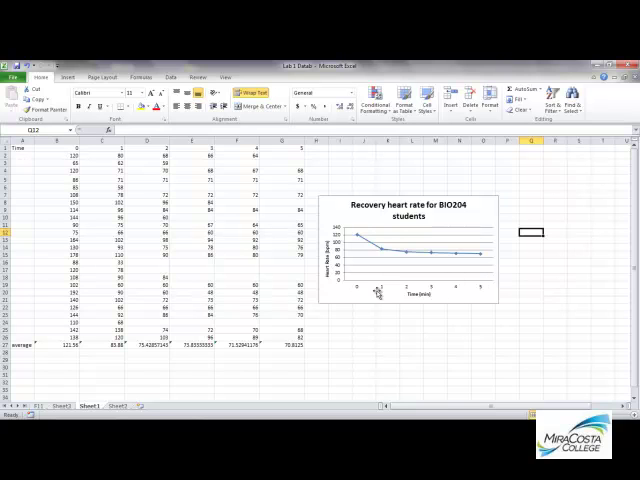
{"action": "mouse_move", "coordinate": [458, 257]}
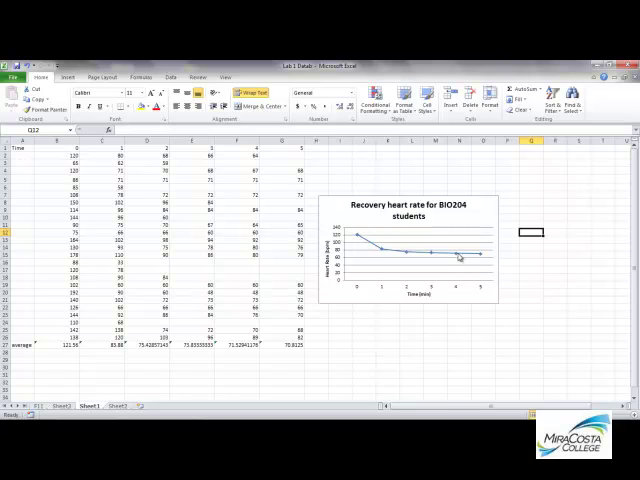
{"action": "mouse_move", "coordinate": [367, 236]}
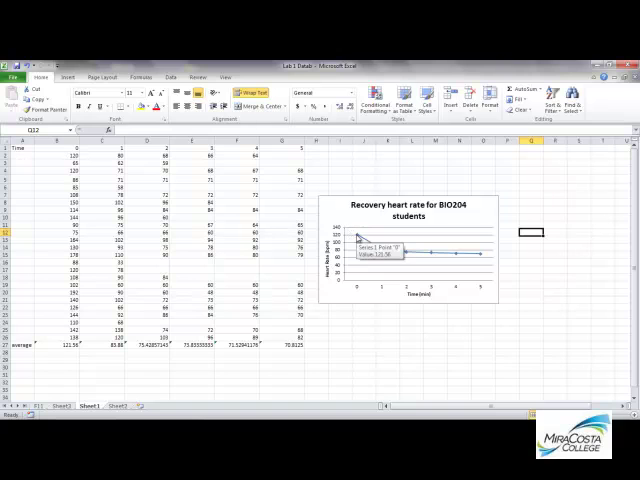
{"action": "mouse_move", "coordinate": [481, 256]}
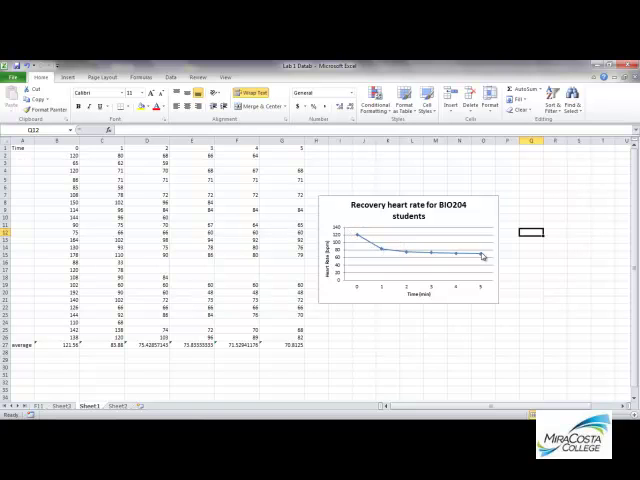
{"action": "mouse_move", "coordinate": [481, 256]}
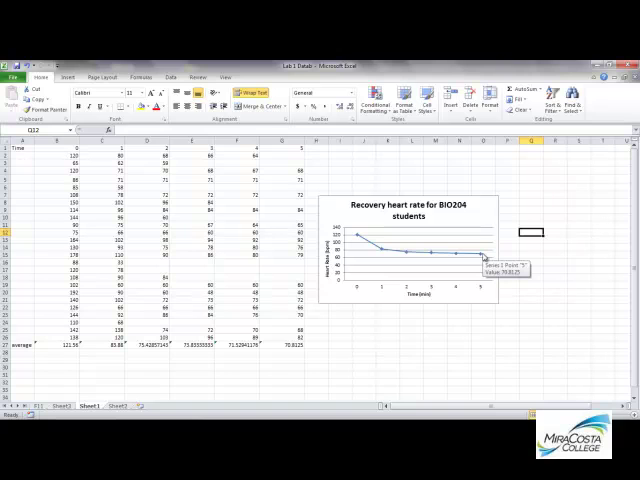